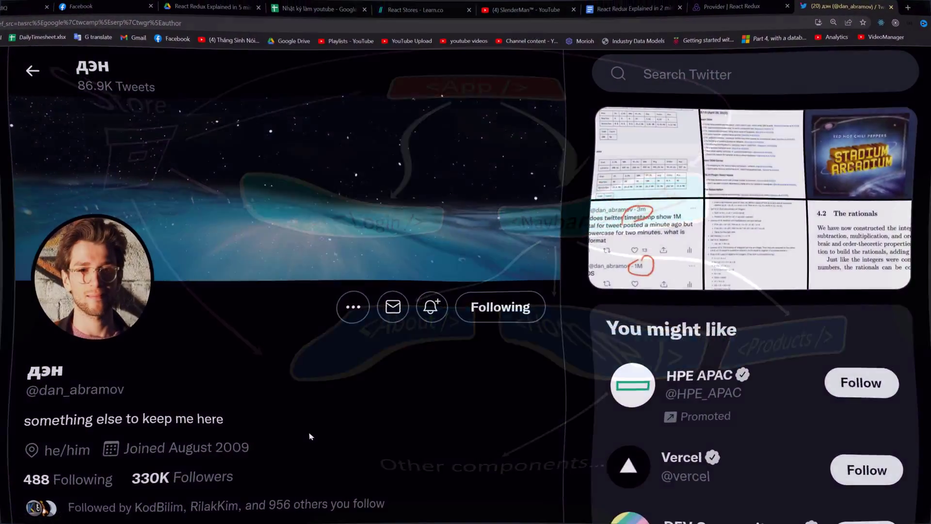
Leave the Twitter tab and bring up src/index.js in the editor.
click(93, 283)
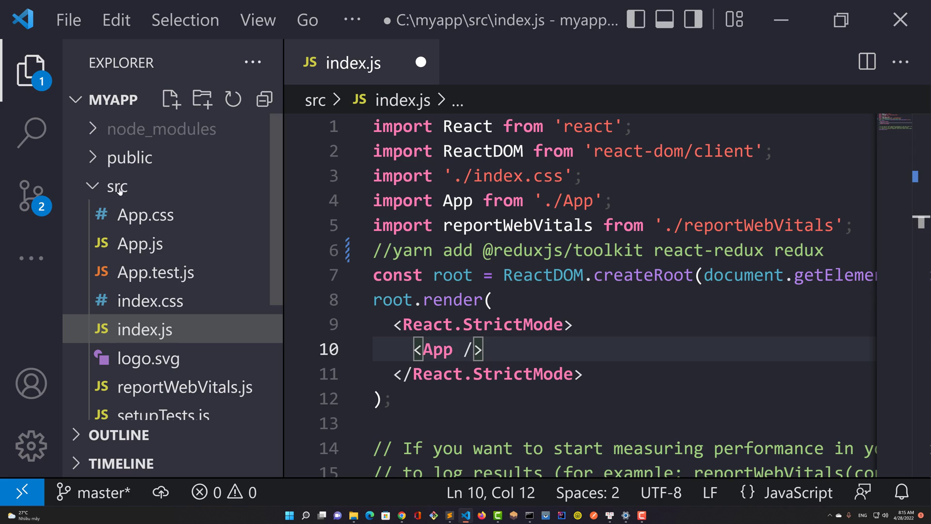
right_click(116, 187)
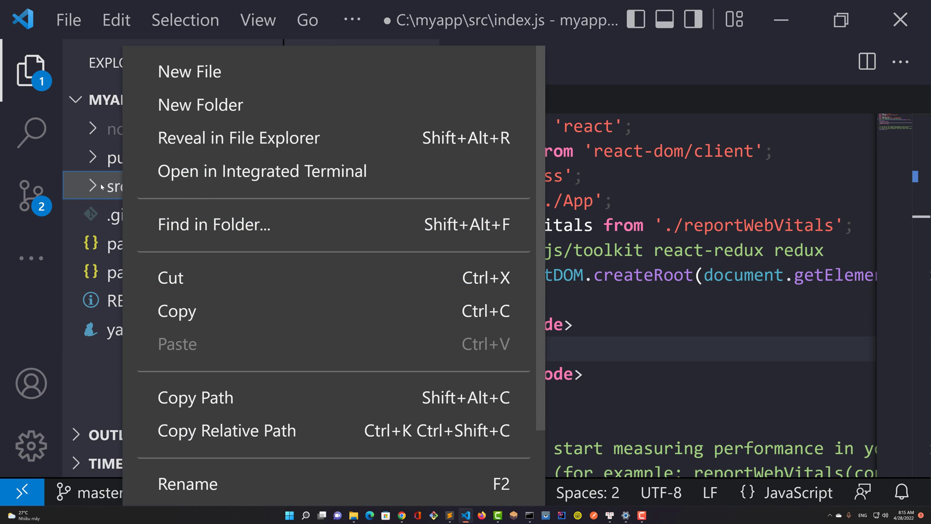
key(Escape)
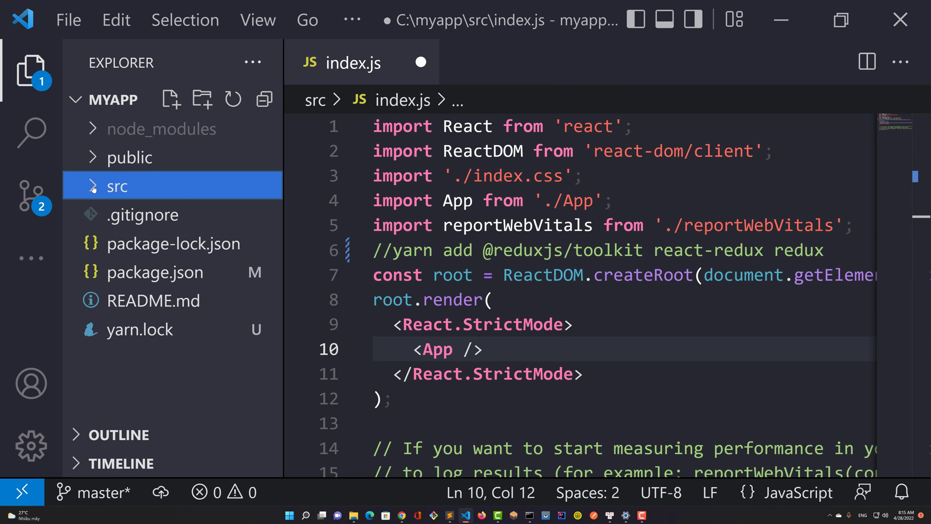
right_click(116, 185)
text(store.js)
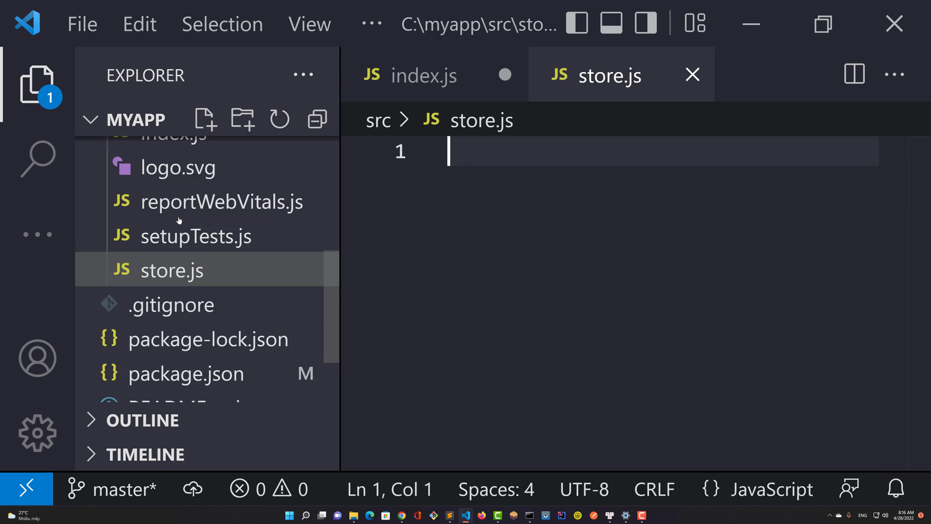
text(import { configureStore } from "@reduxjs/toolkit")
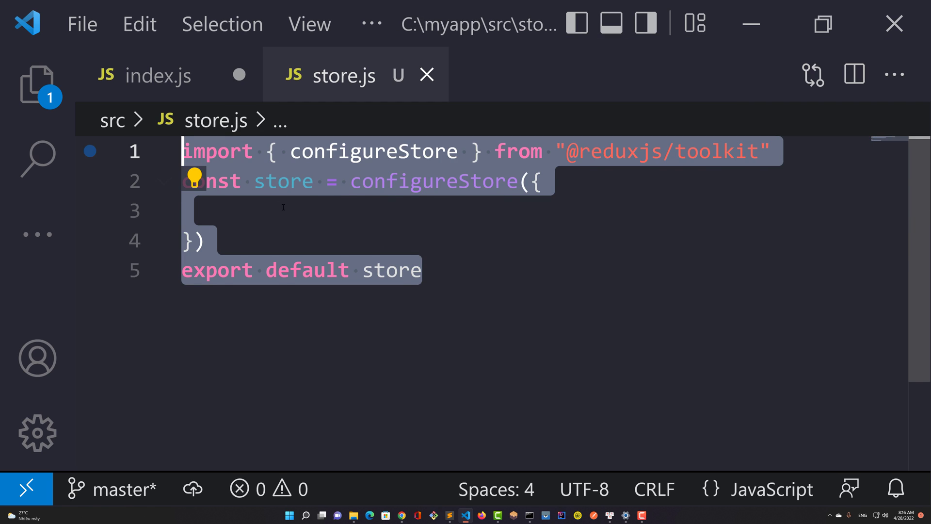
click(35, 76)
text(sli)
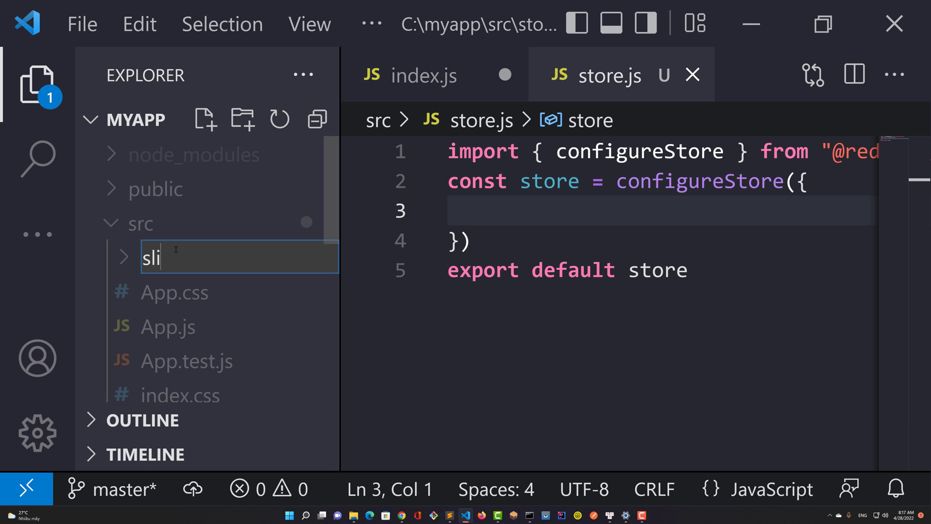
Create slices/productSlice.js importing createSlice and declaring export const productSlice with its reducers.
key(Enter)
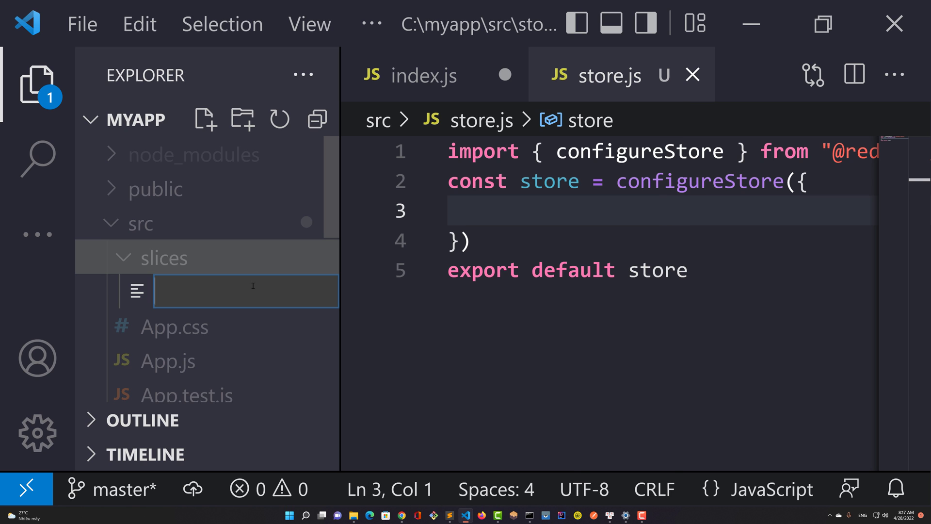
text(productSlice.js)
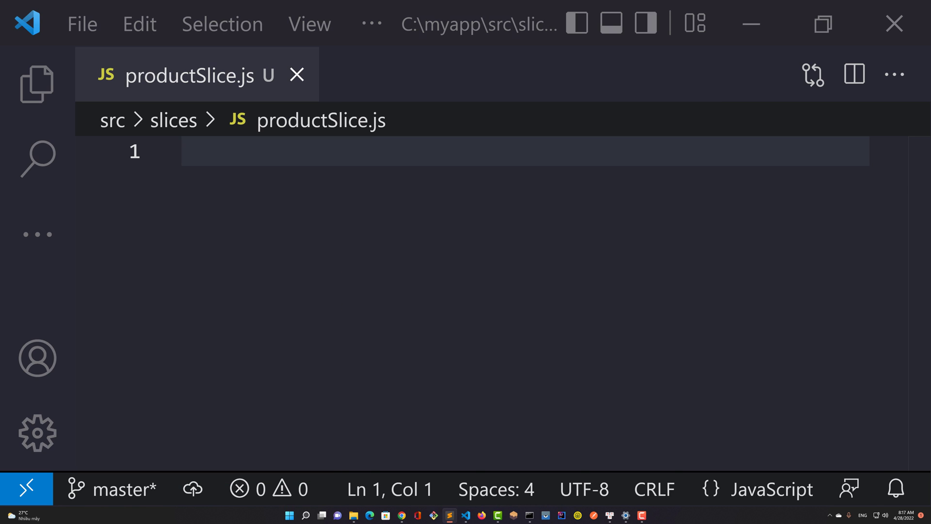
text(import { createSlice } from "@reduxjs/toolkit")
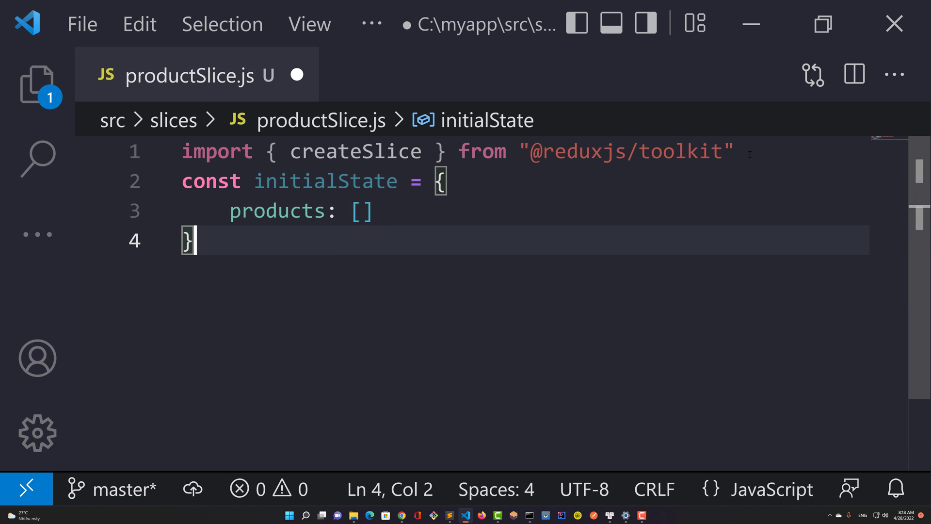
text(export const productSlice = createSlice({)
text(reducers)
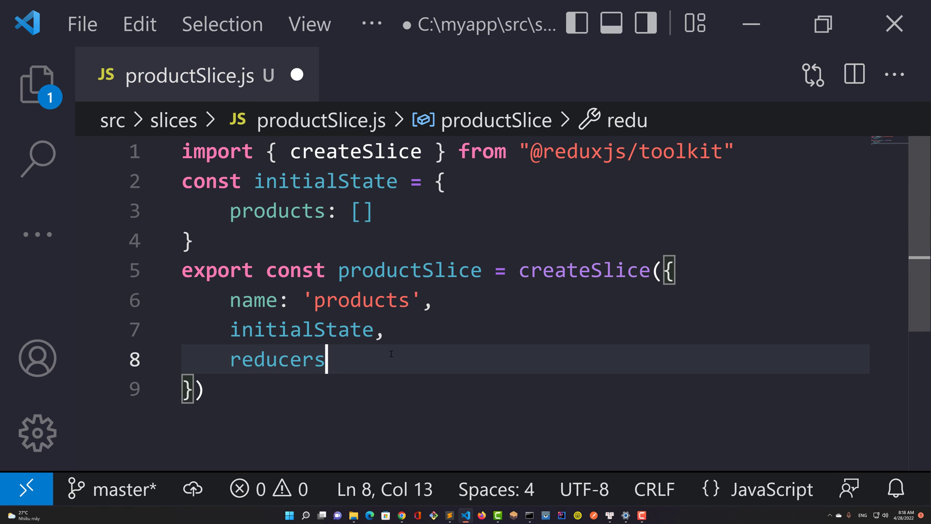
text(: {)
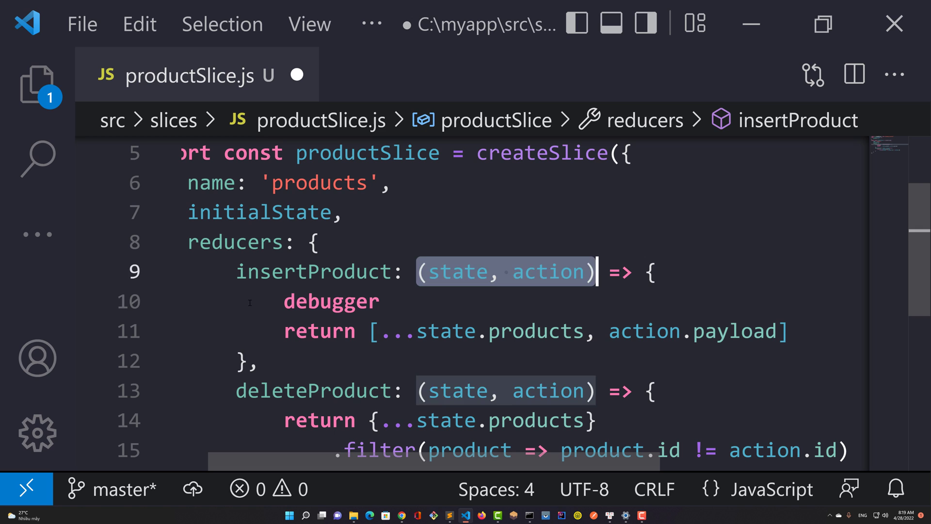
click(258, 361)
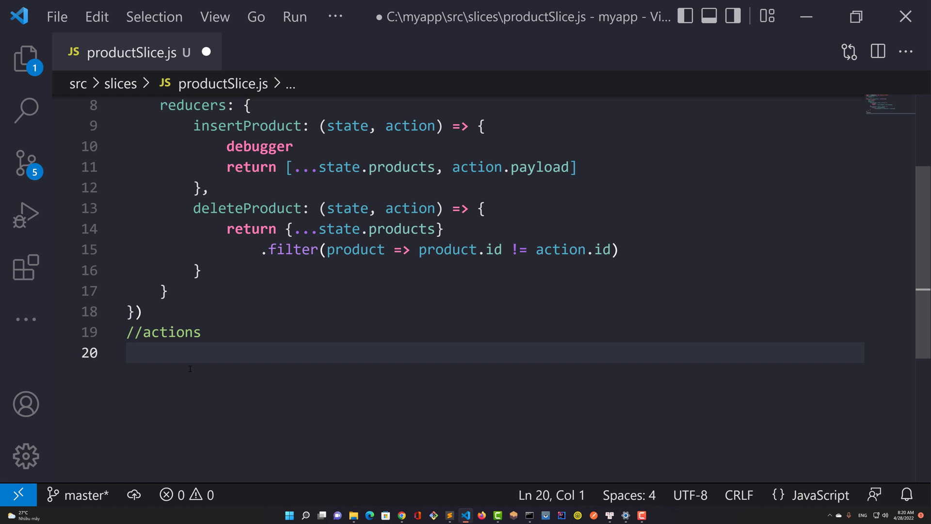
Export { insertProduct, deleteProduct } from productSlice.actions and productSlice.reducer as default.
text(export const)
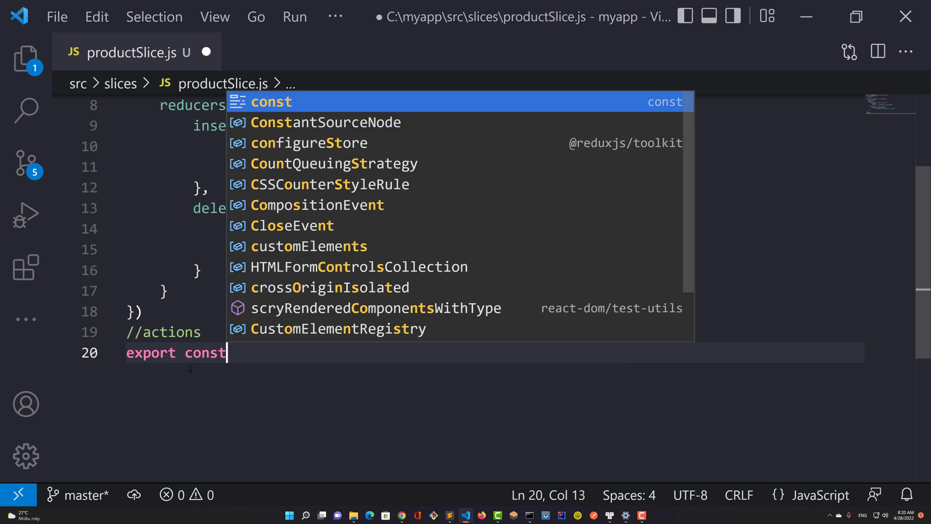
text({ insertProduct, deleteProduct } = productSlice.actions)
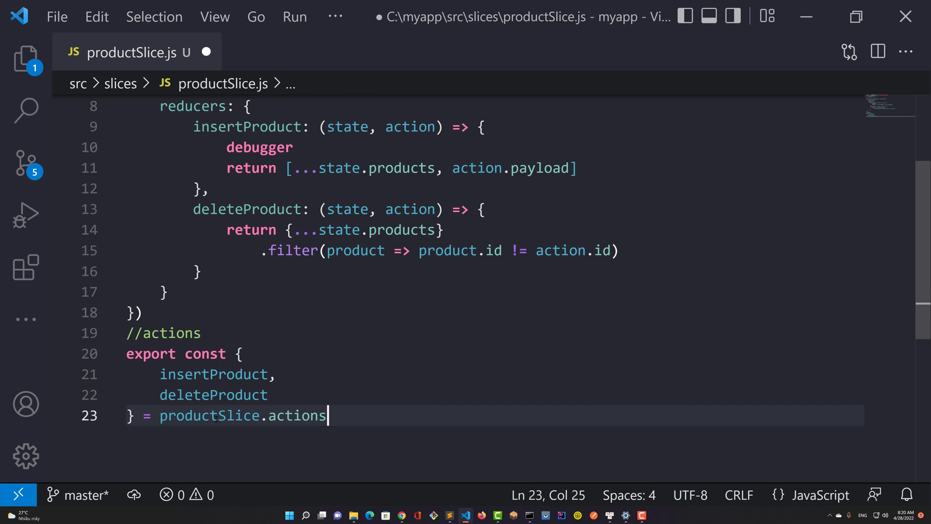
text(export)
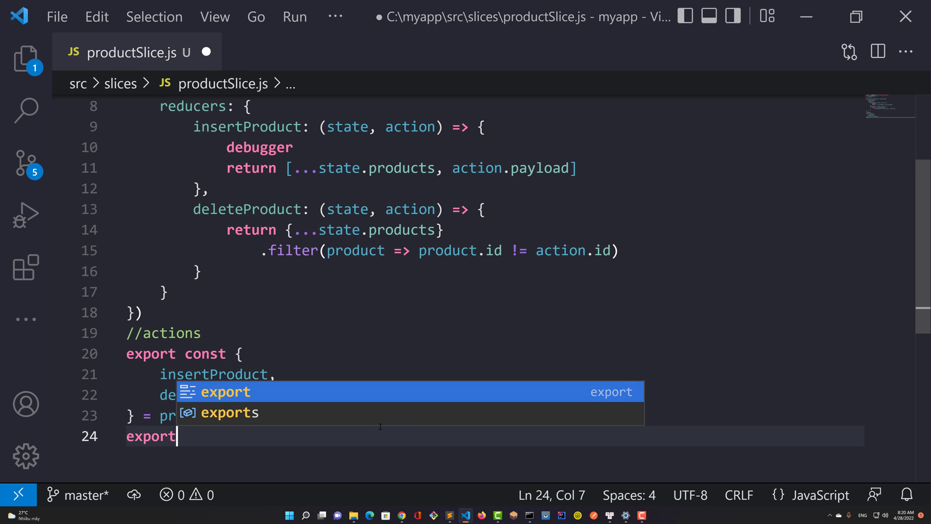
text(default productSlice.reducer)
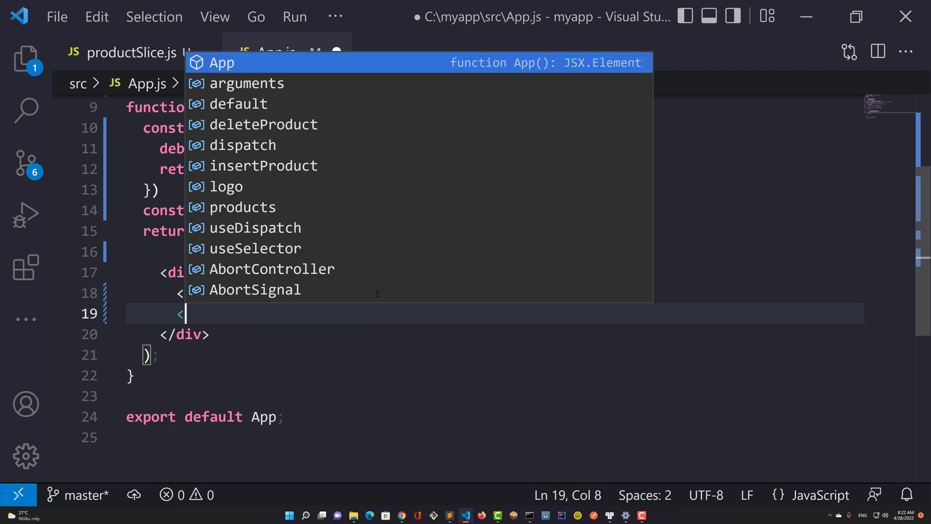
Add a <button onClick=...> element inside the App component's div.
text(button onC)
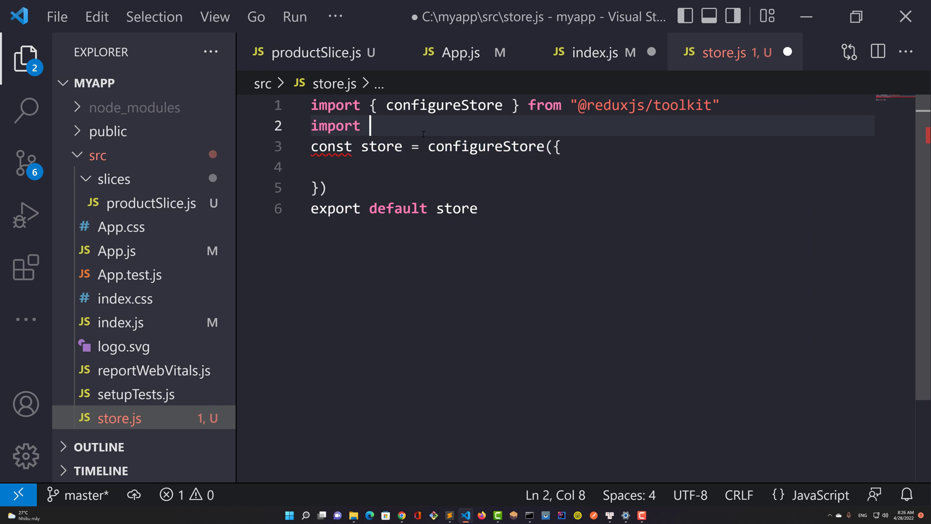
Import productReducer from './slices/productSlice' in store.js and wrap App in <Provider store={store}>.
text(productReducer from './slices/productSlice')
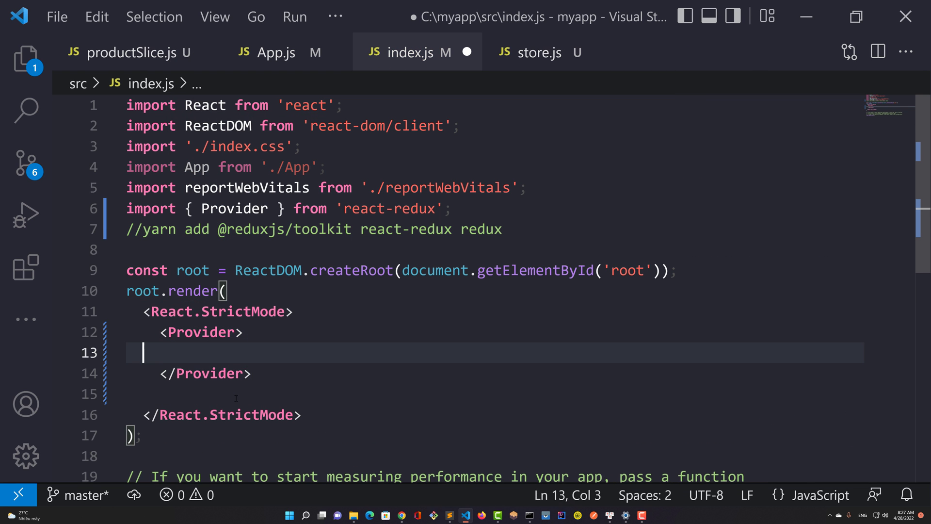
text(import store  from './store';)
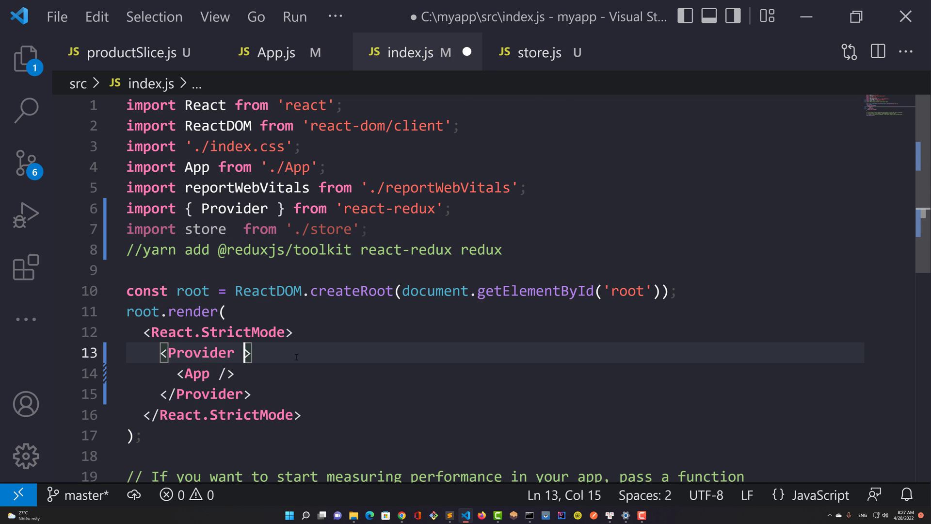
text(store={sto)
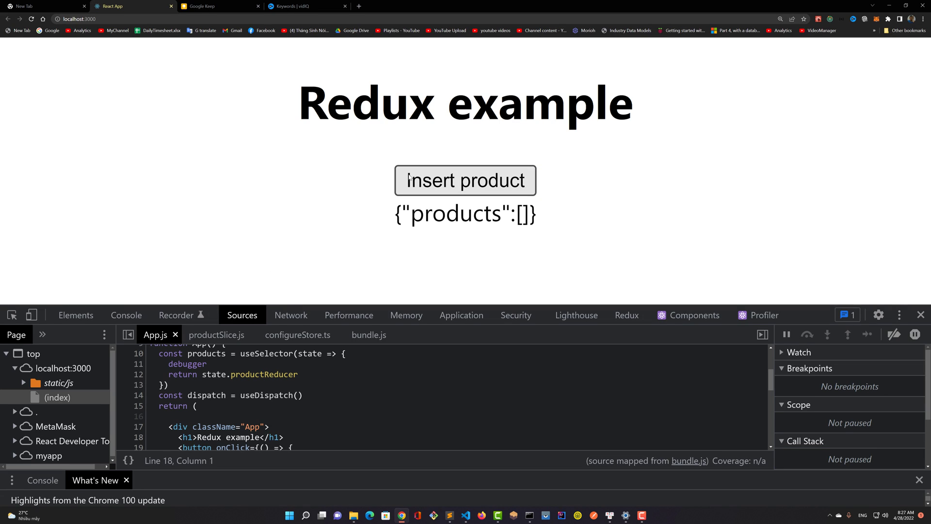
Insert a product on localhost:3000 and resume the paused script until iphone 13 appears.
click(465, 180)
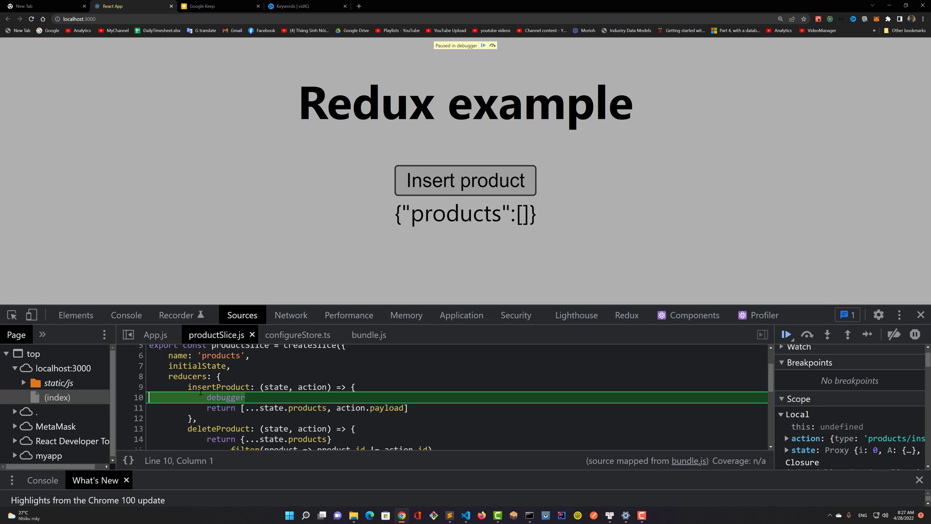
drag(187, 387, 198, 418)
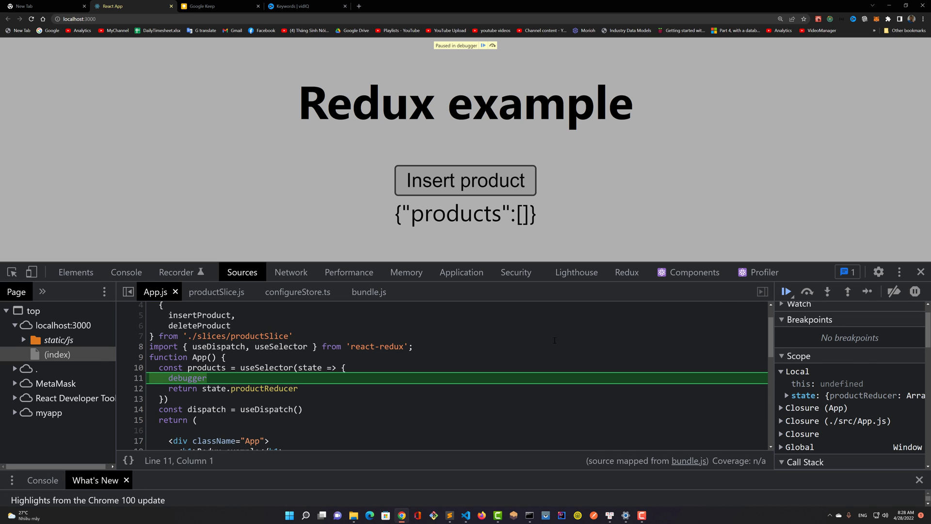
mouse_move(310, 367)
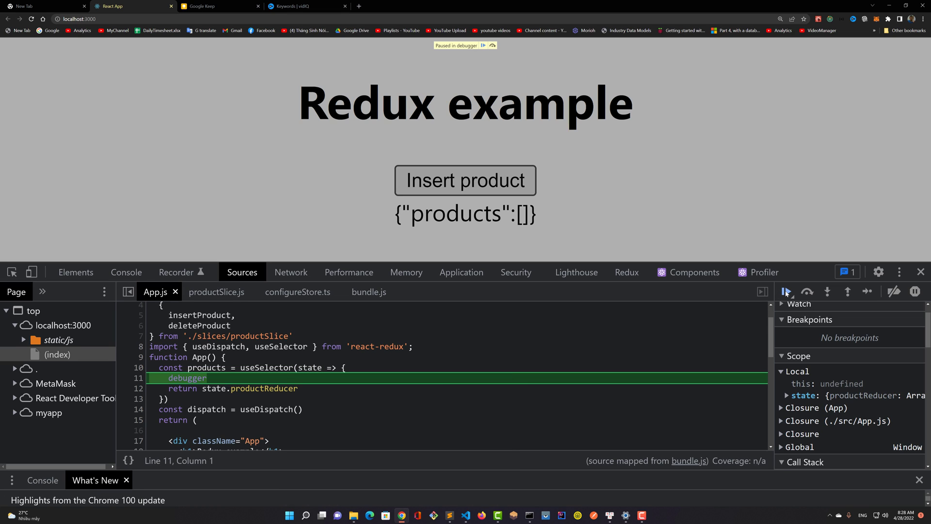
click(788, 291)
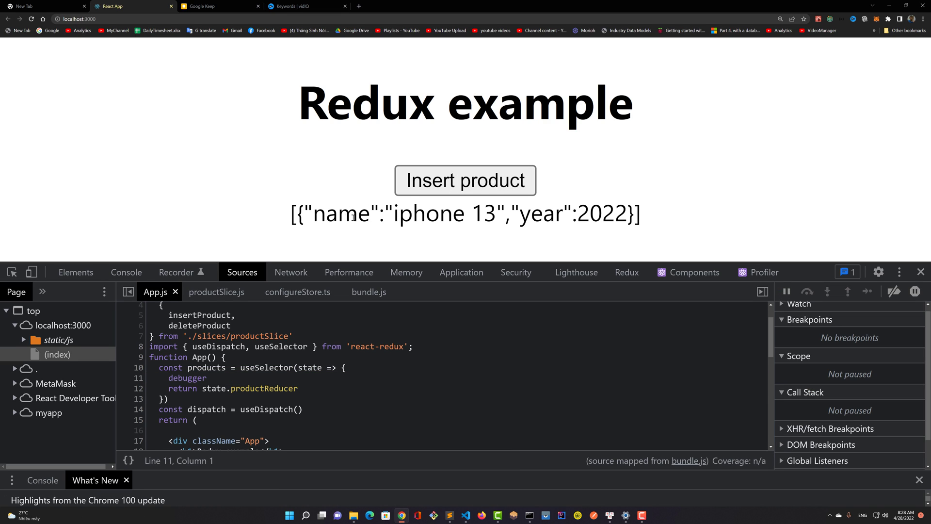